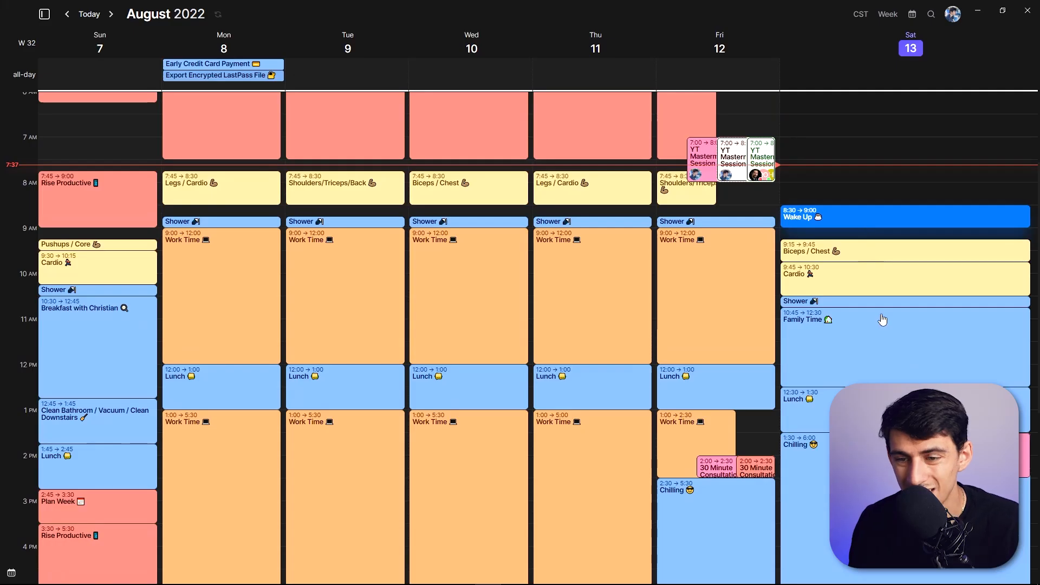
# Sign in to Todoist from Morgen's Integrations settings and close the settings
pyautogui.click(44, 13)
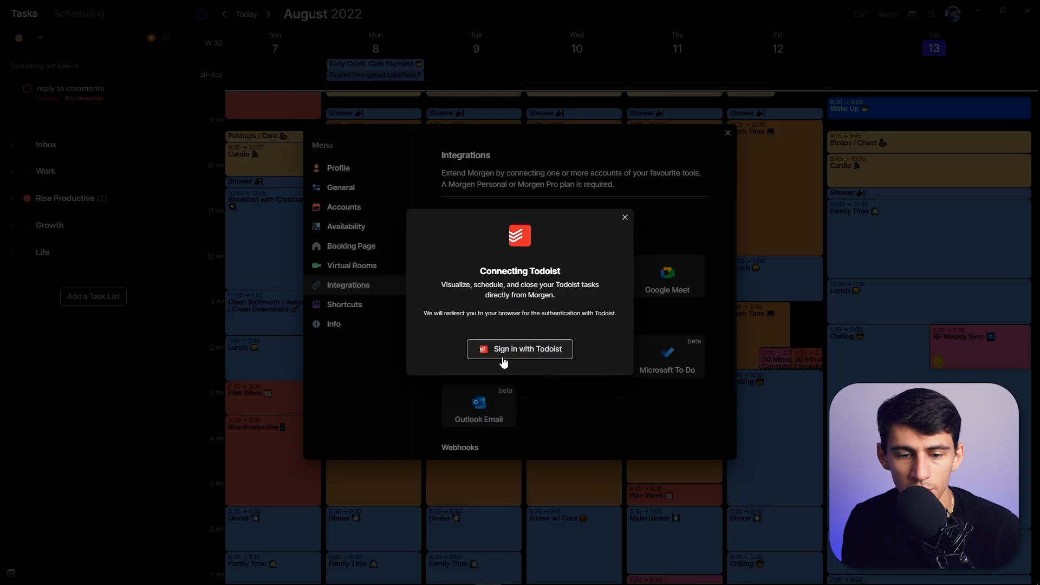
pyautogui.click(520, 349)
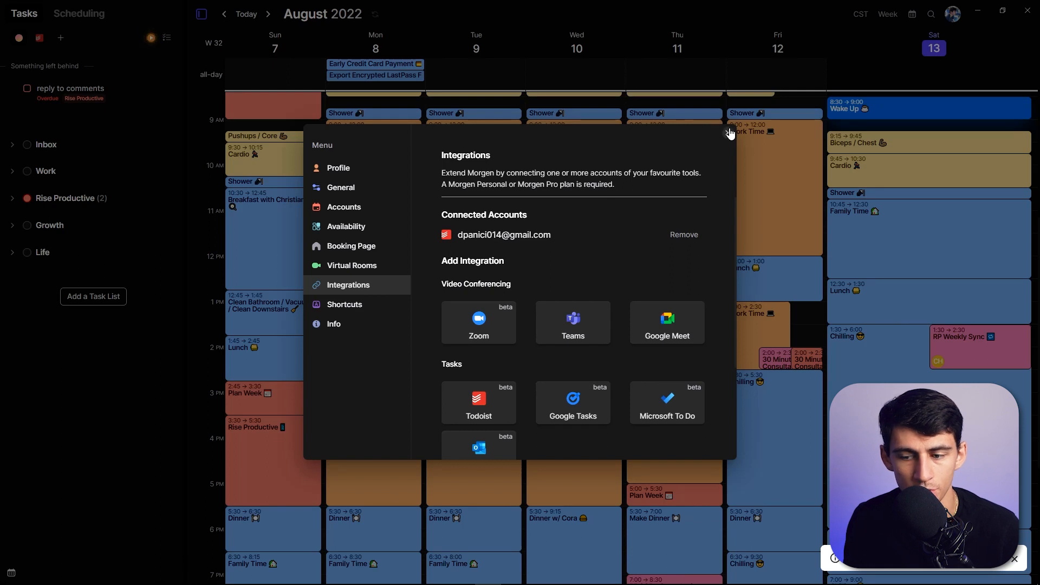
pyautogui.click(729, 132)
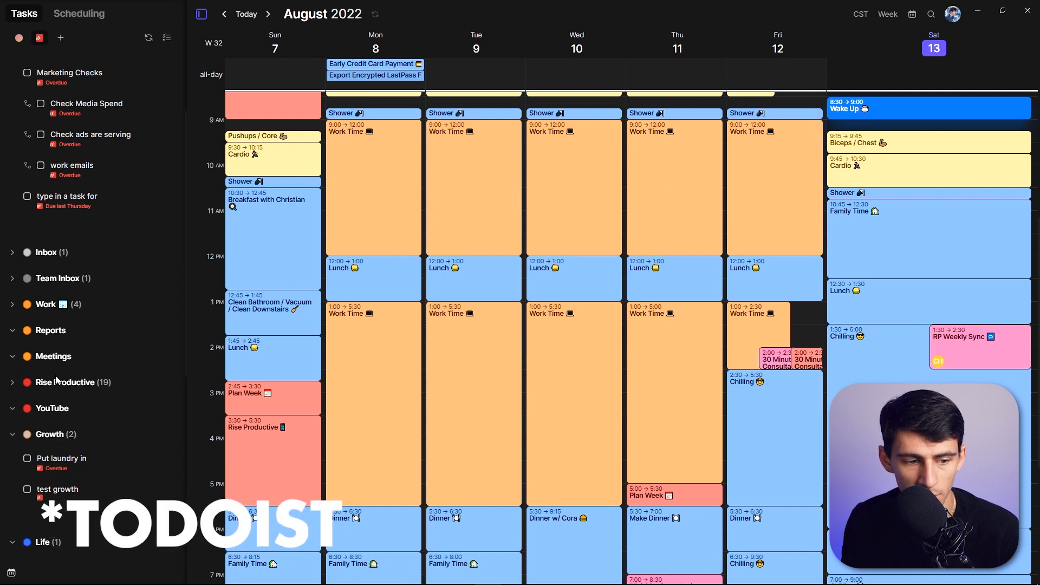
# Scroll the Todoist projects in the Tasks sidebar and expand, then collapse, the Work project
pyautogui.scroll(-3)
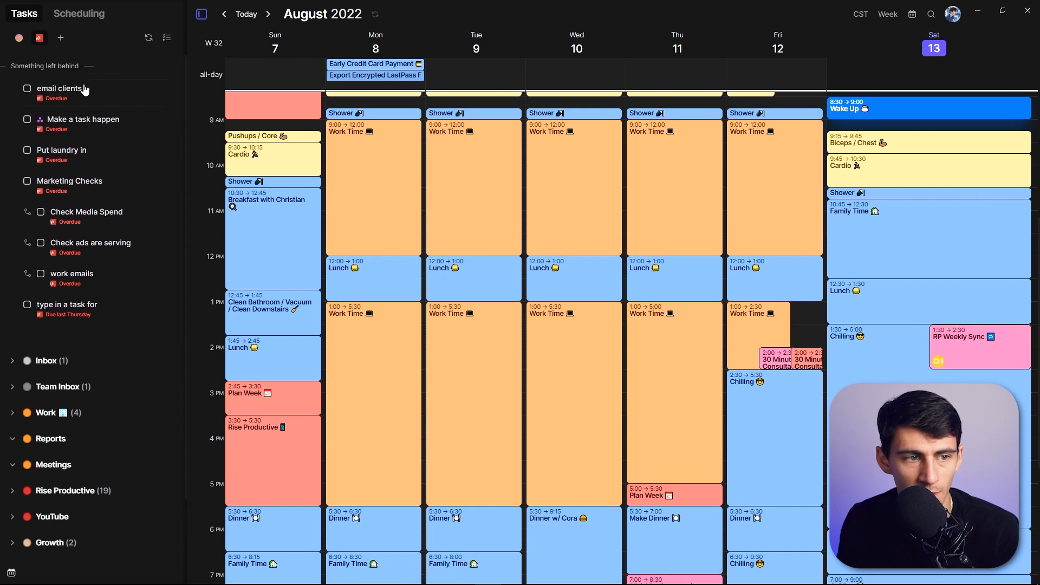
pyautogui.moveTo(71, 253)
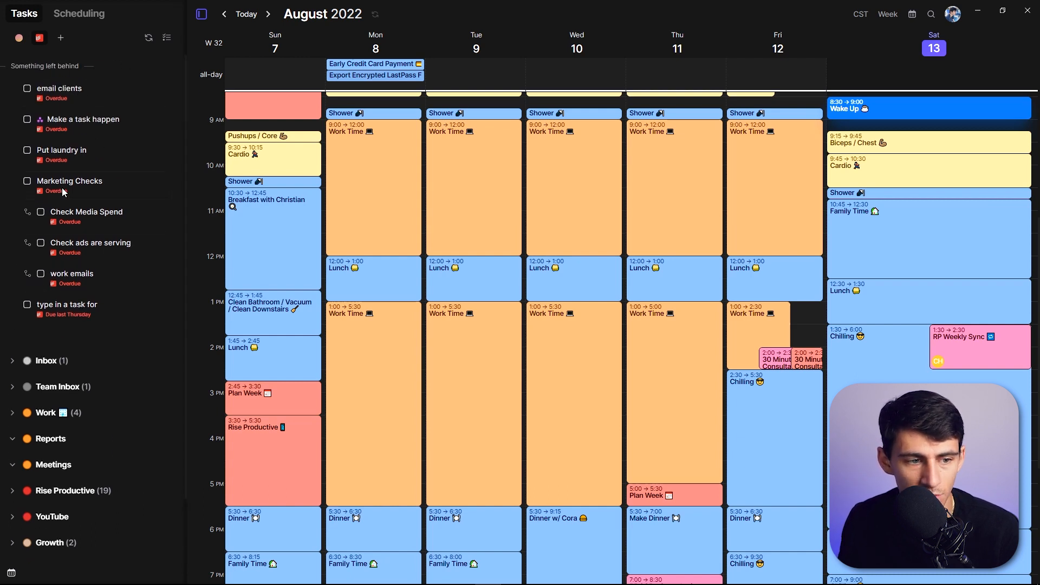
pyautogui.click(69, 181)
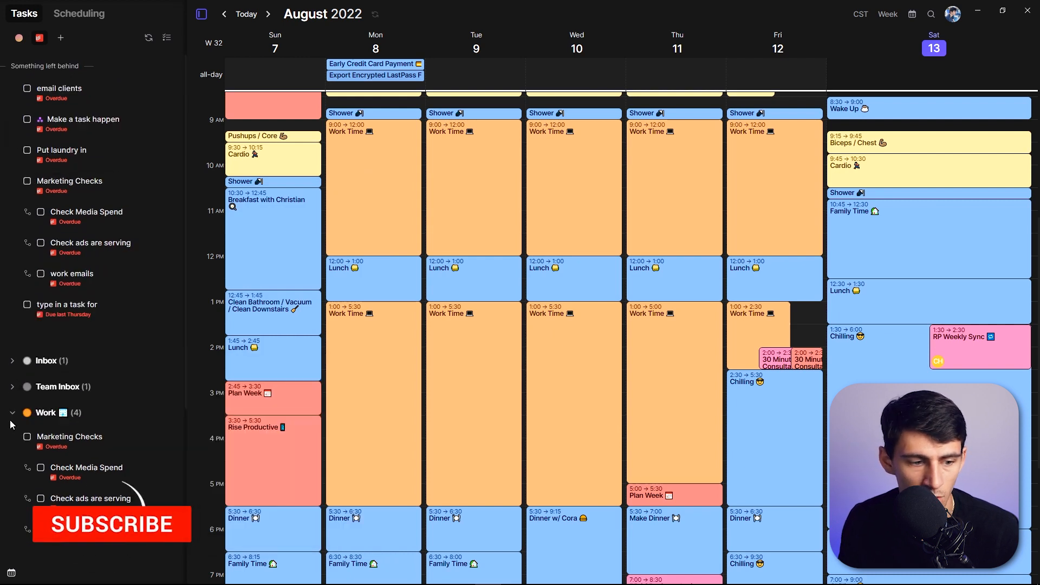
pyautogui.click(12, 412)
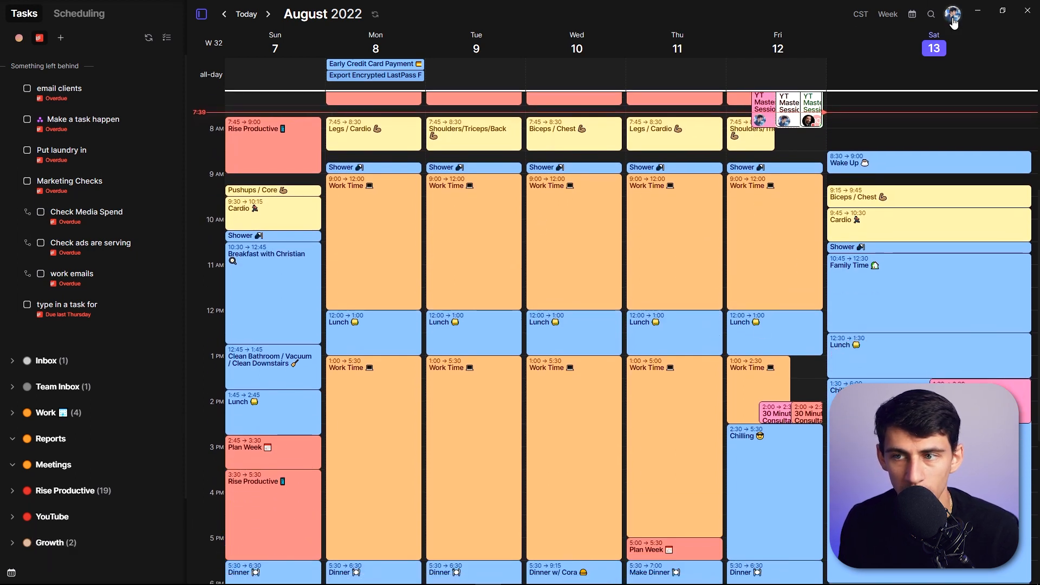
# Open and dismiss the account menu, then advance the calendar to next week
pyautogui.click(952, 13)
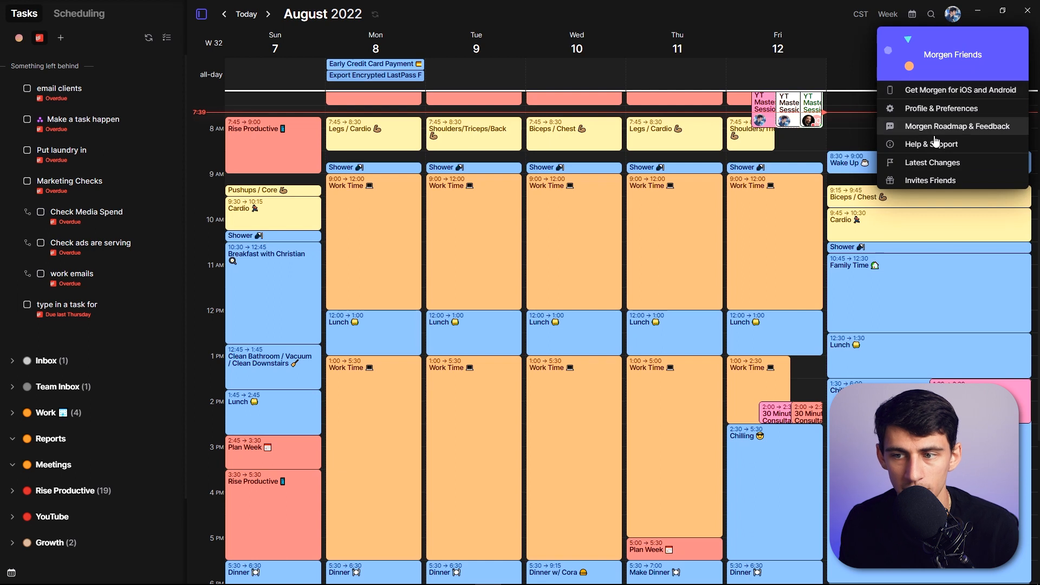
pyautogui.moveTo(702, 16)
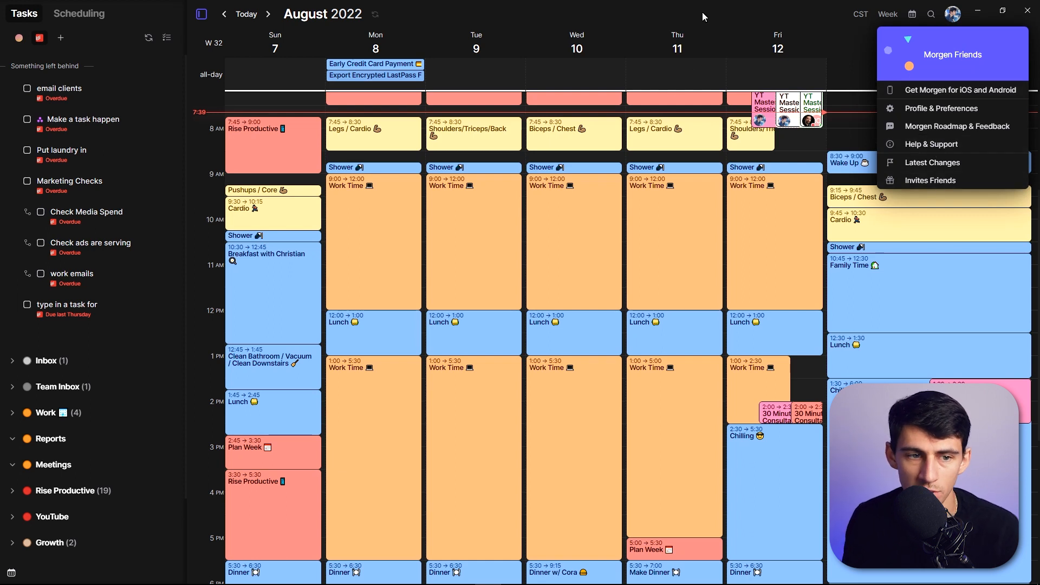
pyautogui.click(268, 14)
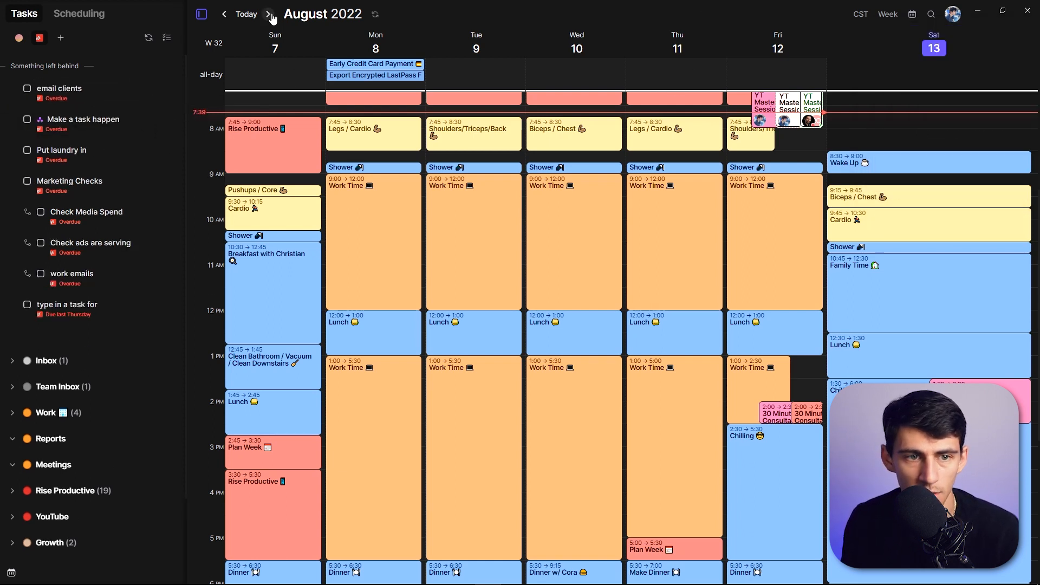
pyautogui.click(268, 14)
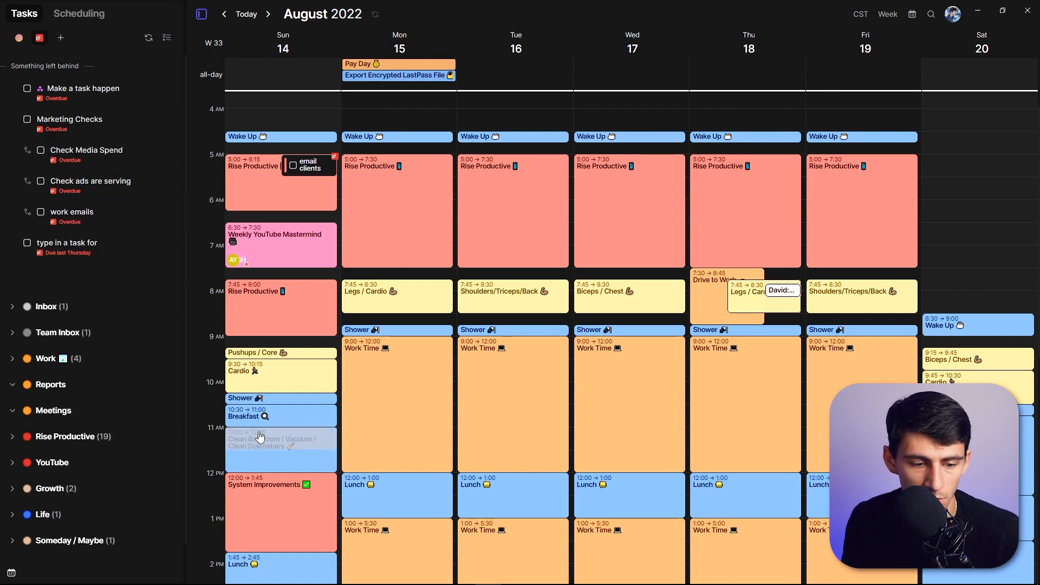
# Tick the Marketing Checks and email clients tasks as complete on the calendar
pyautogui.scroll(-3)
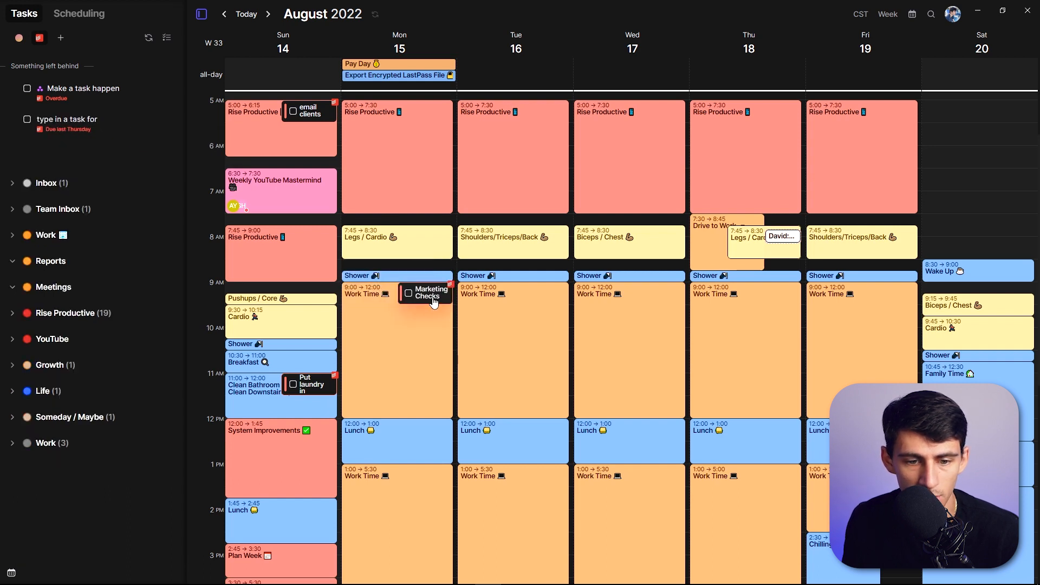
pyautogui.click(428, 295)
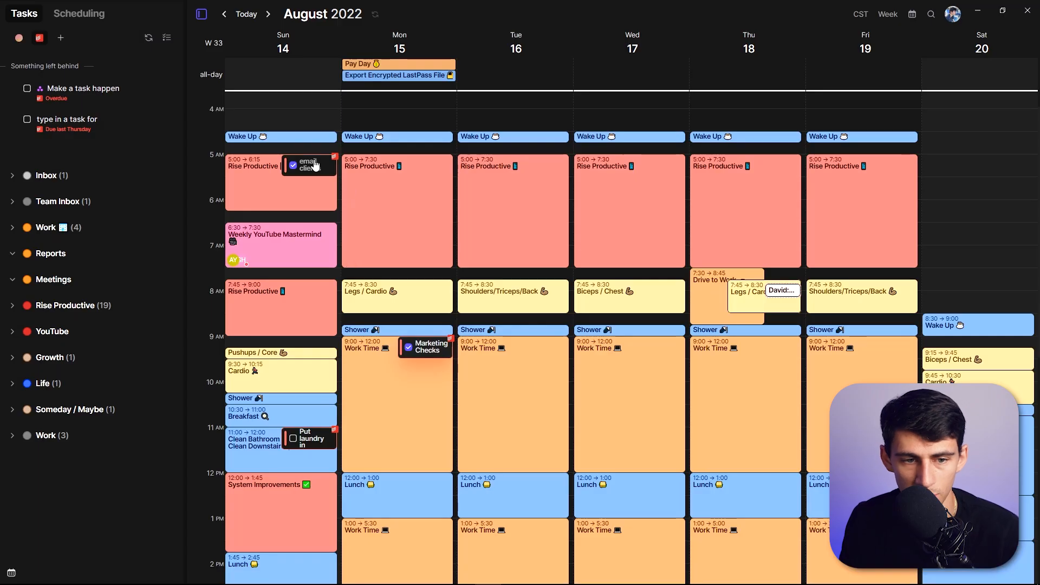
pyautogui.click(307, 165)
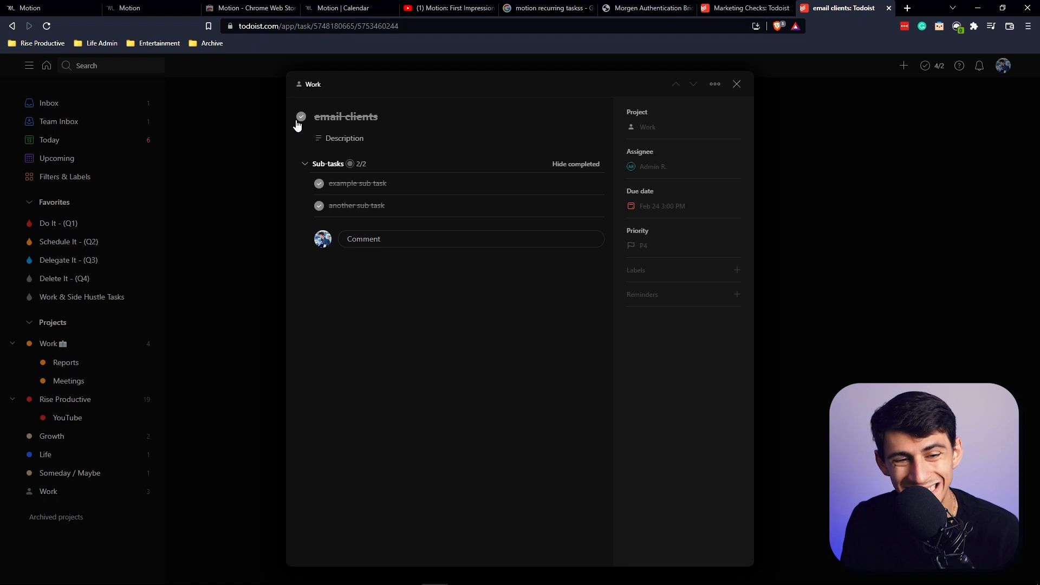
pyautogui.moveTo(307, 125)
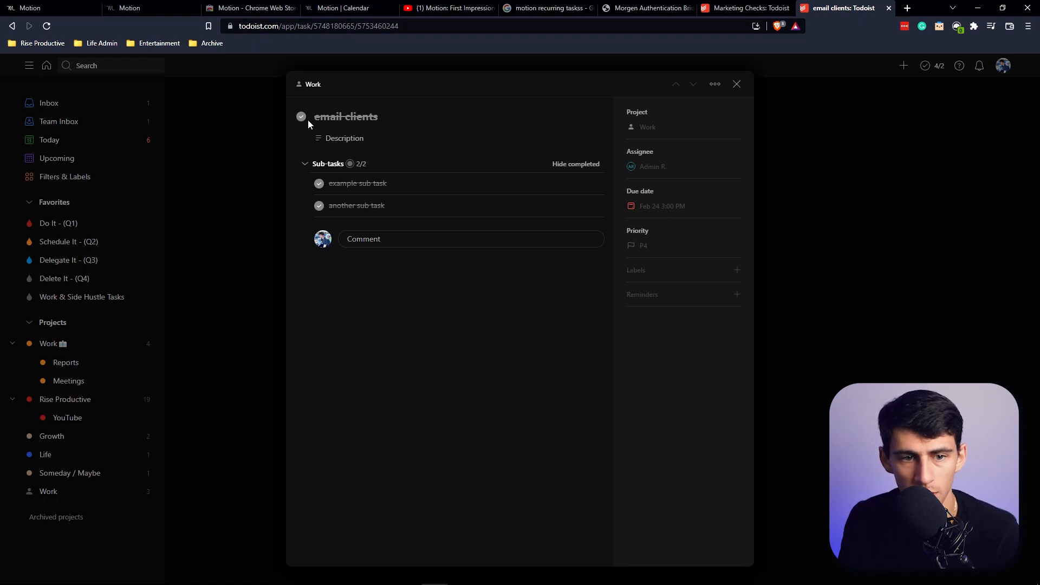
pyautogui.moveTo(327, 121)
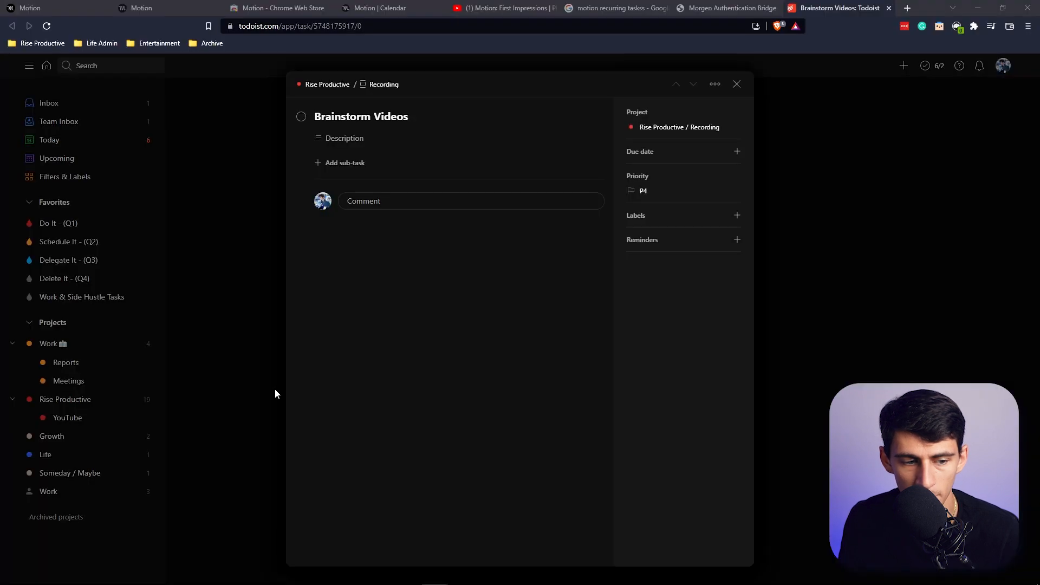
# Close the Brainstorm Videos task details panel in Todoist
pyautogui.click(301, 116)
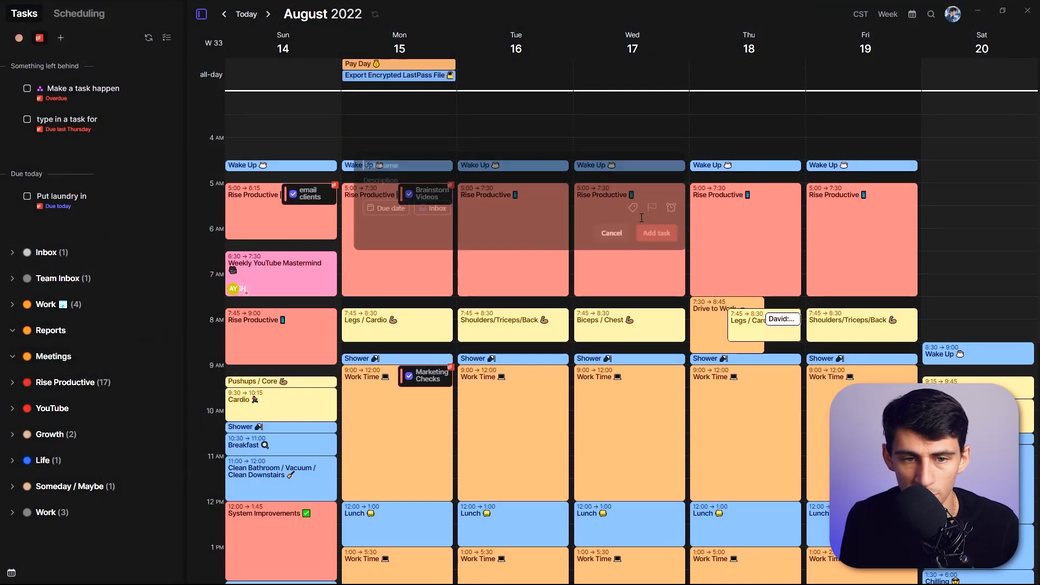
pyautogui.write('here is a task')
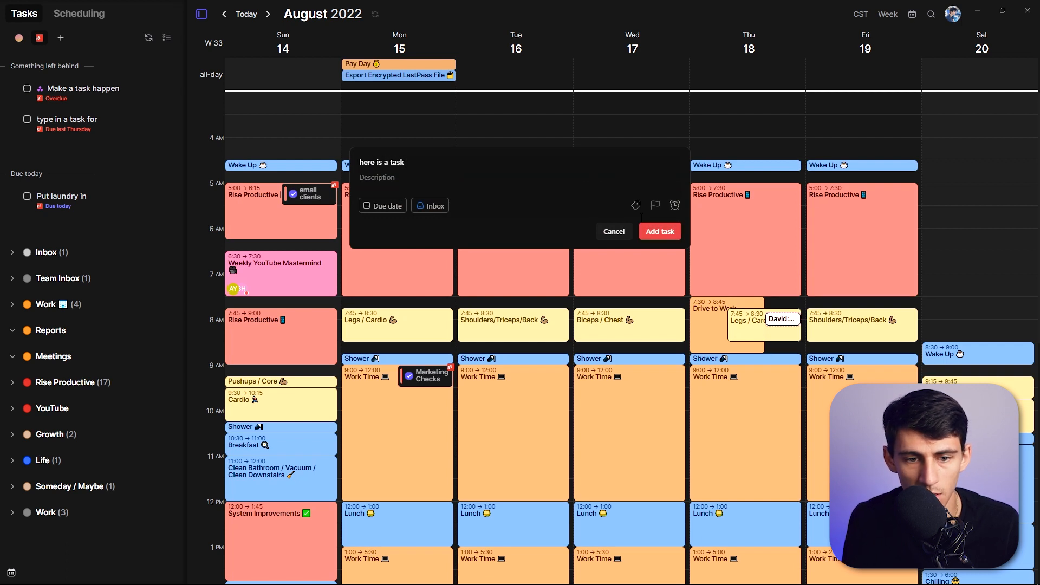
pyautogui.write('in my inbox for 5')
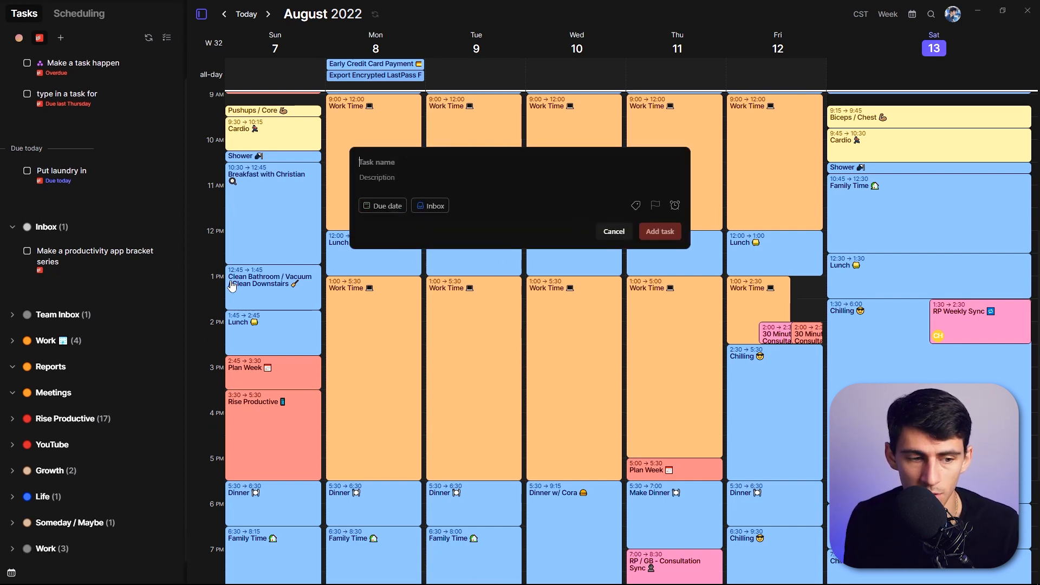
pyautogui.write('rise')
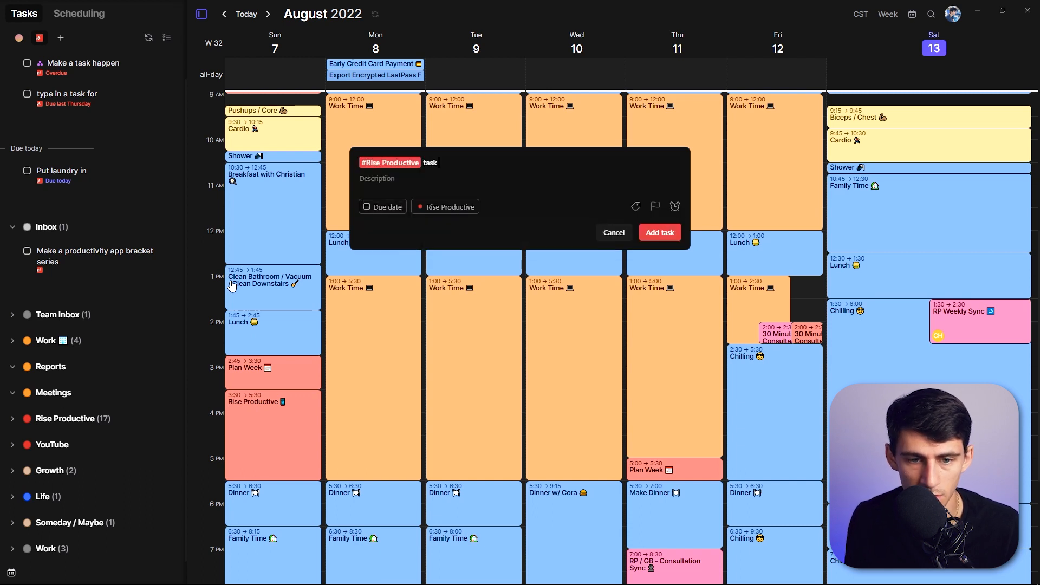
pyautogui.write('example morgen inte')
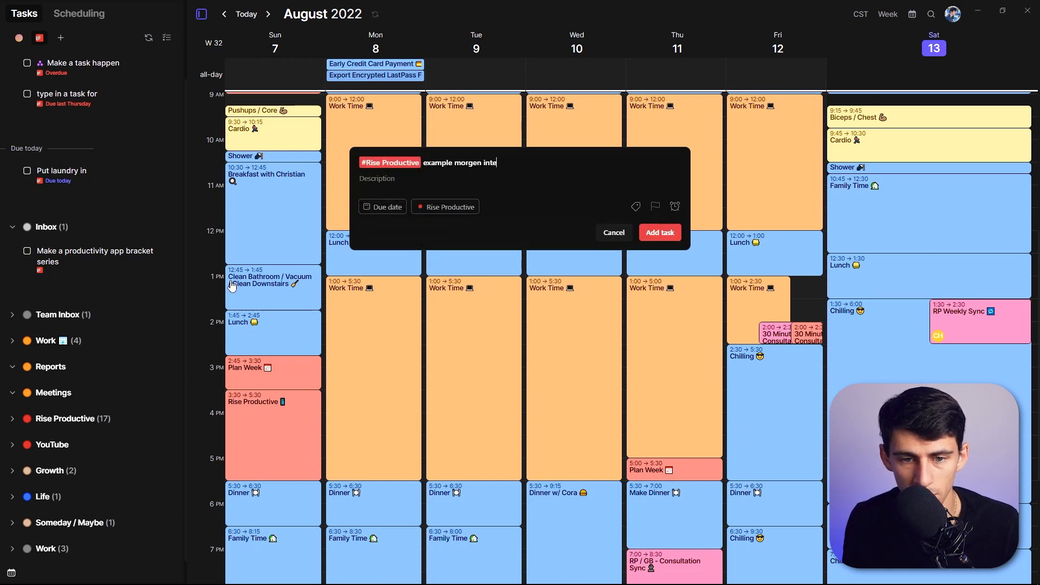
pyautogui.click(659, 232)
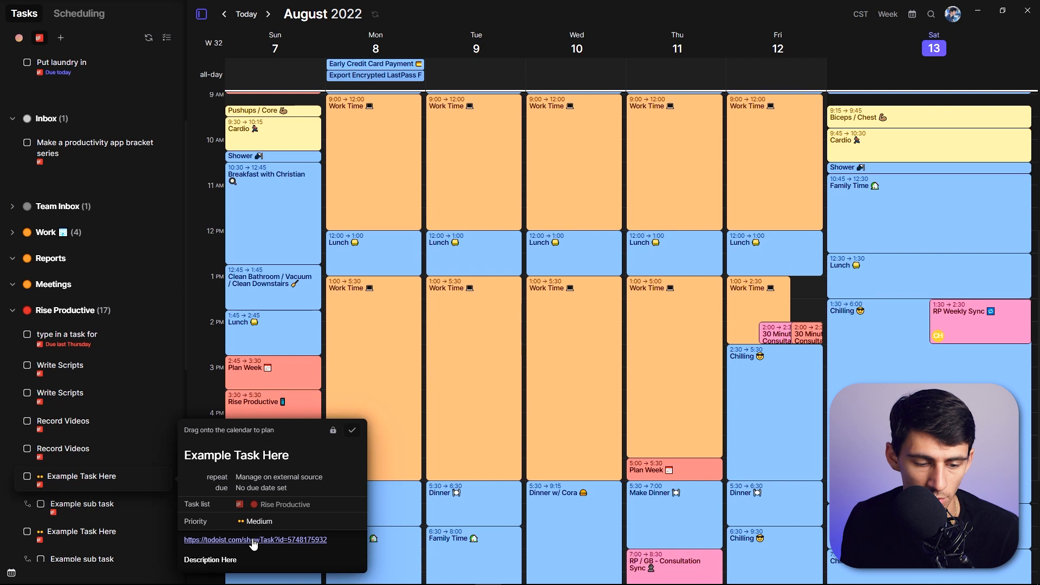
# View Example Task Here on todoist.com, then return to Morgen
pyautogui.click(254, 540)
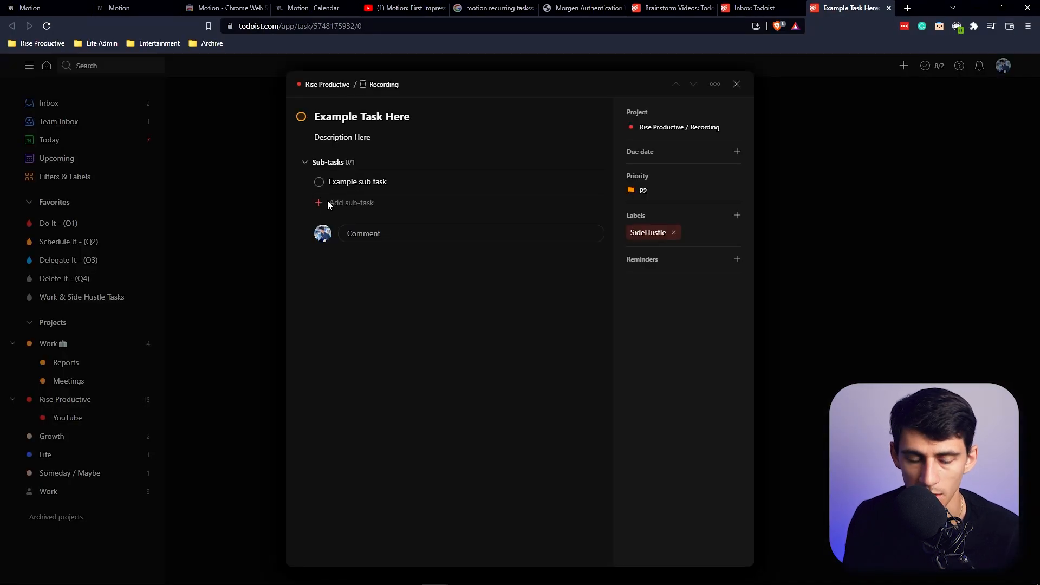
pyautogui.click(682, 190)
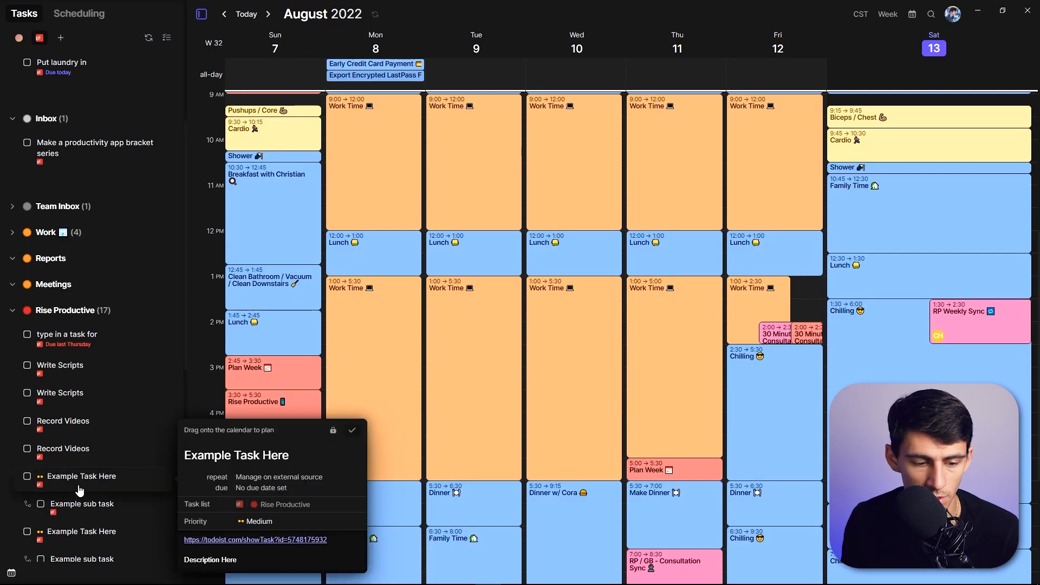
pyautogui.moveTo(140, 375)
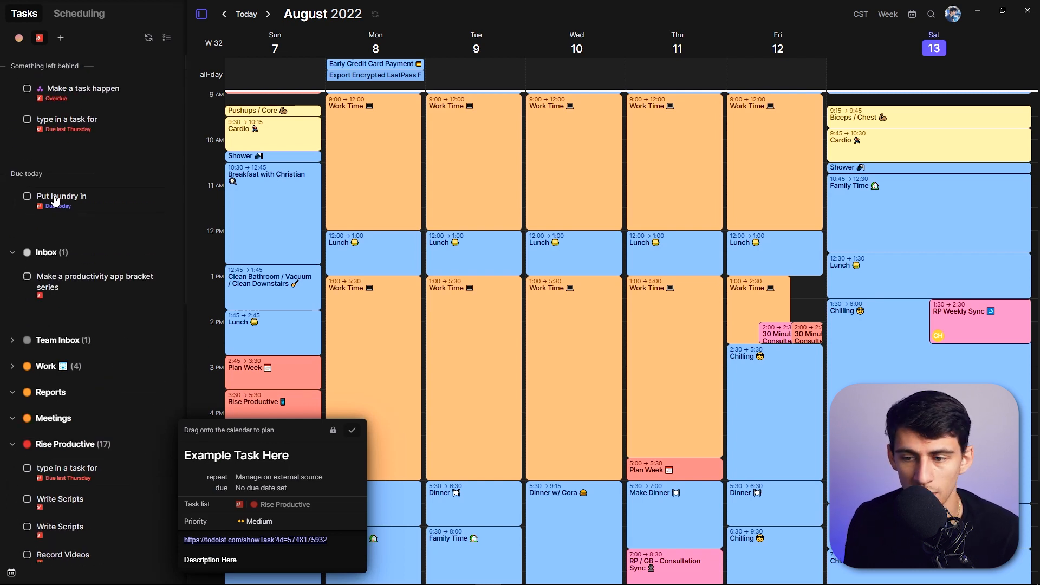
# Scroll the week view and advance to the week of 14–20 August 2022
pyautogui.scroll(-3)
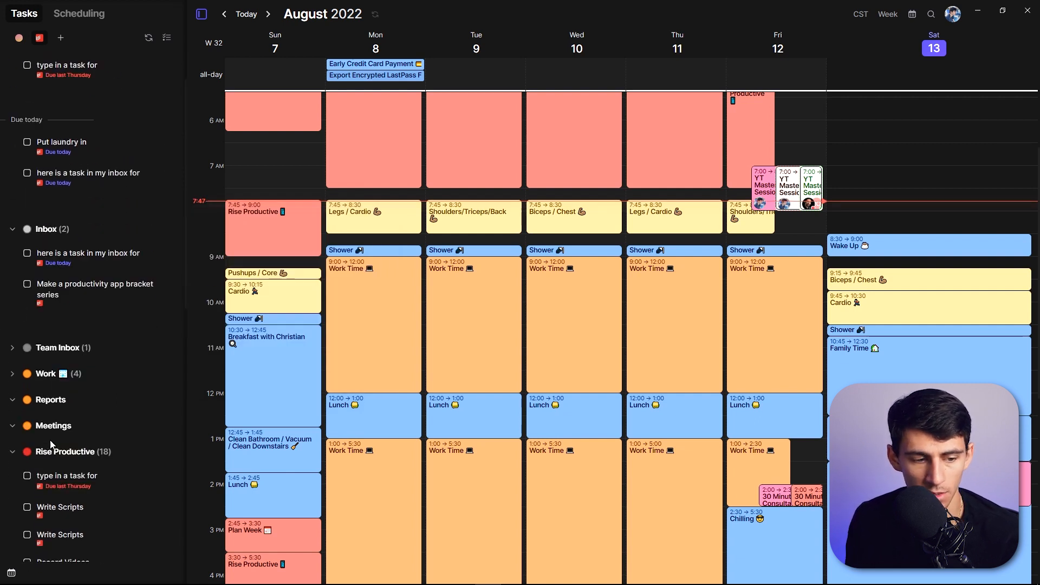
pyautogui.click(269, 13)
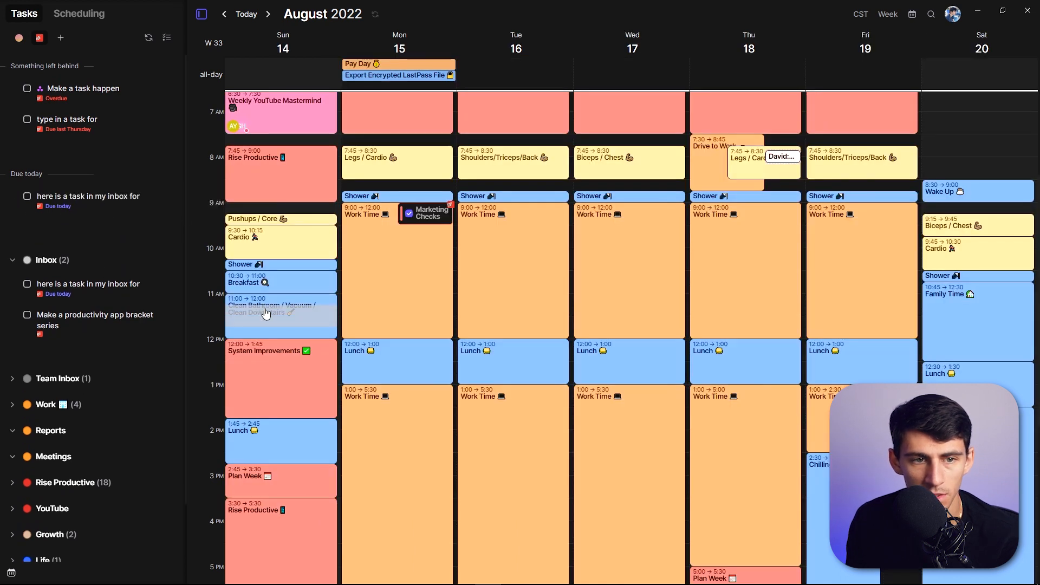
pyautogui.click(307, 305)
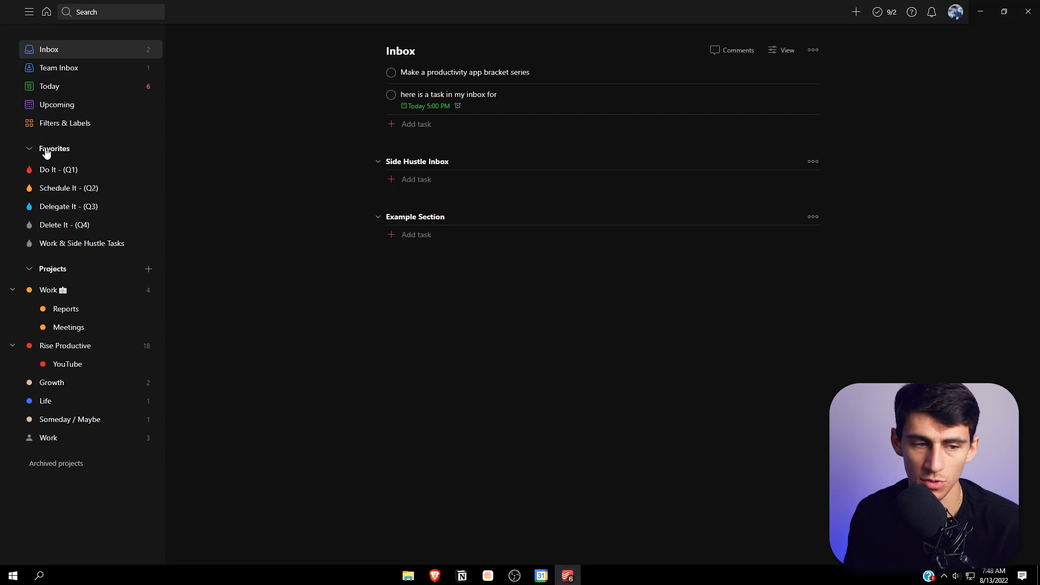
pyautogui.moveTo(519, 37)
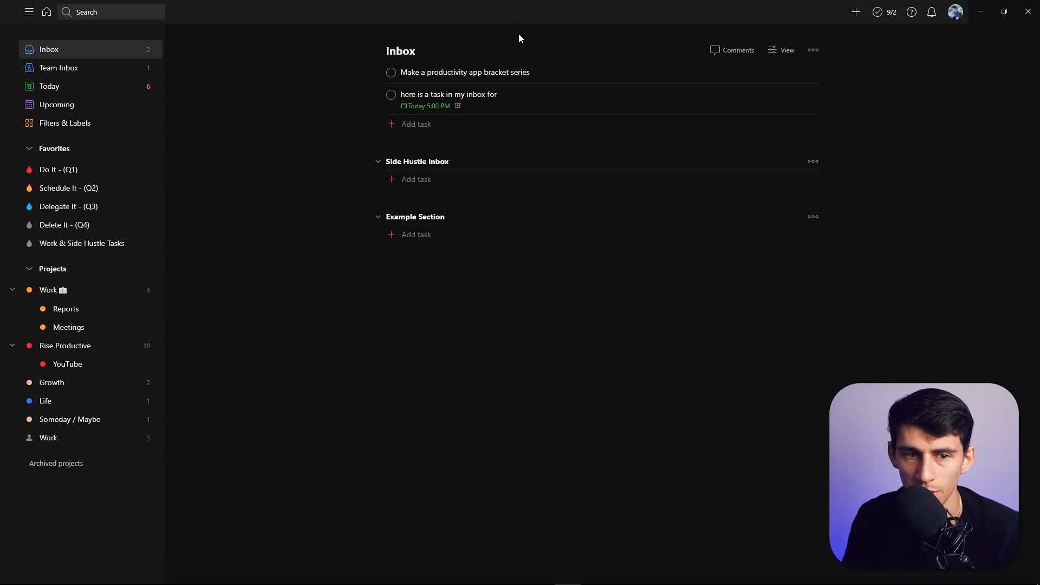
pyautogui.moveTo(529, 59)
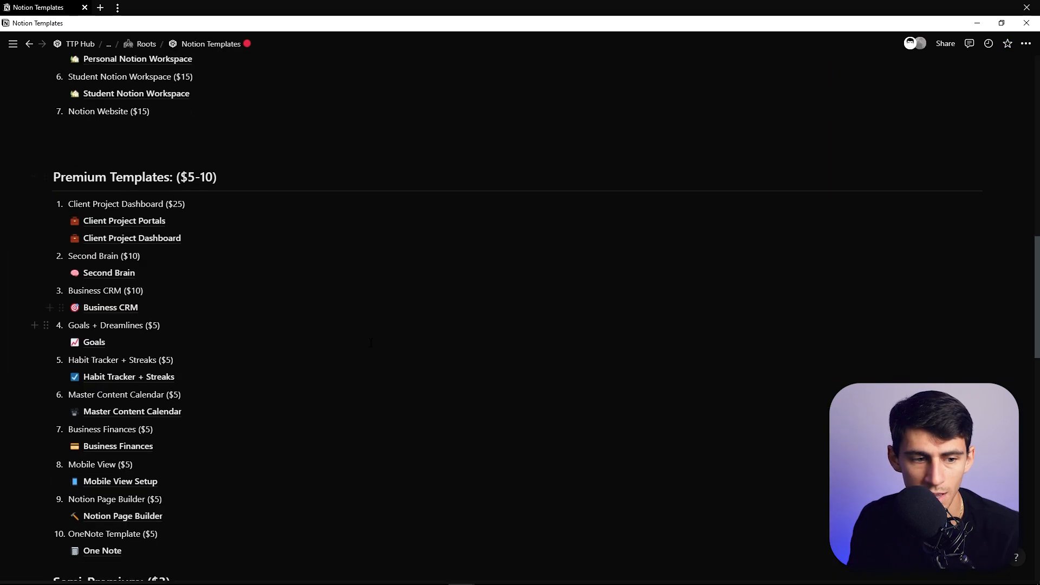
# Open the Meal Planner template, then view the Meal Planner and Notes Database tabs
pyautogui.scroll(-3)
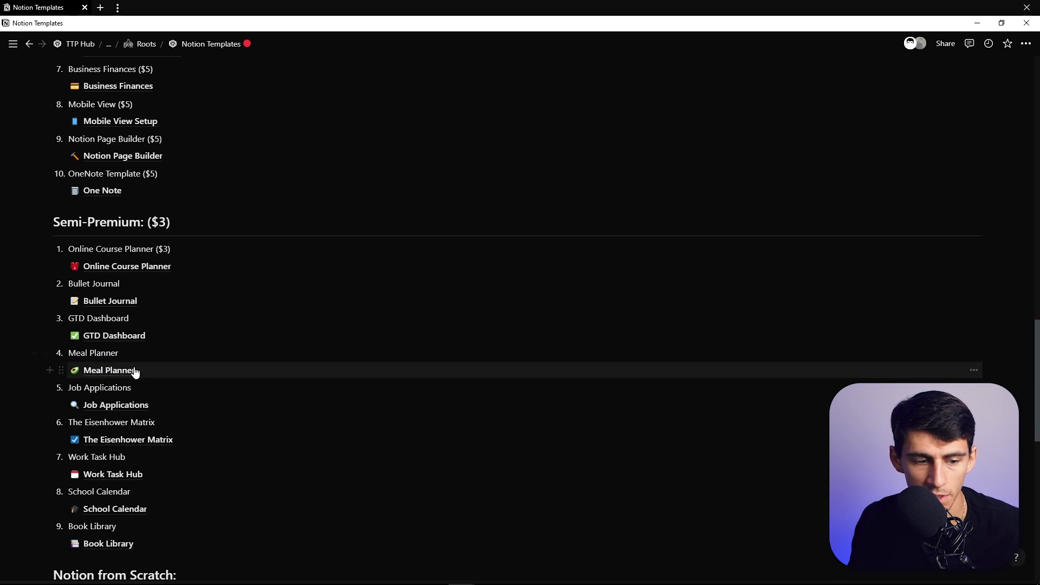
pyautogui.click(109, 370)
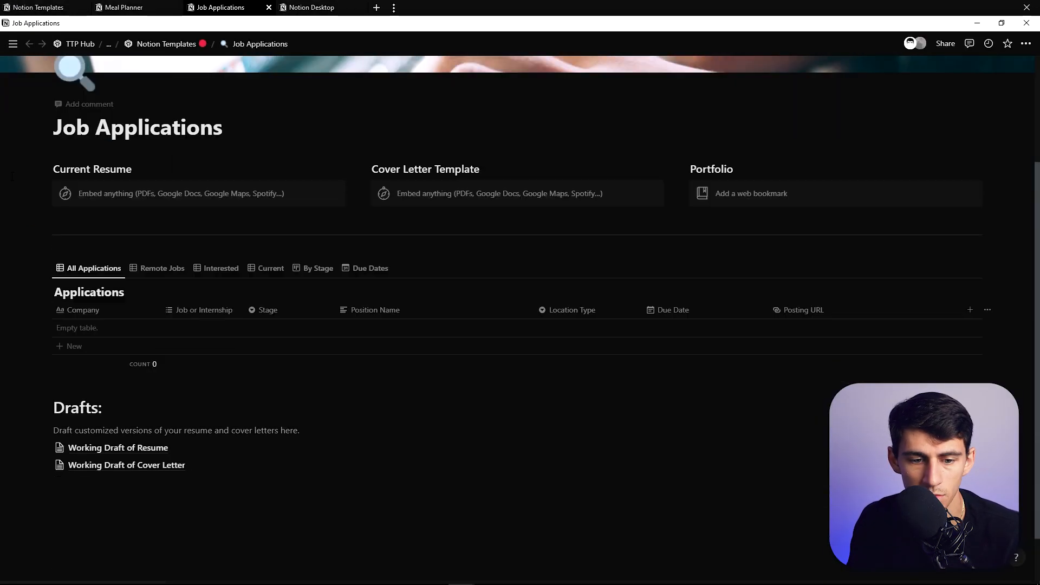
pyautogui.click(127, 7)
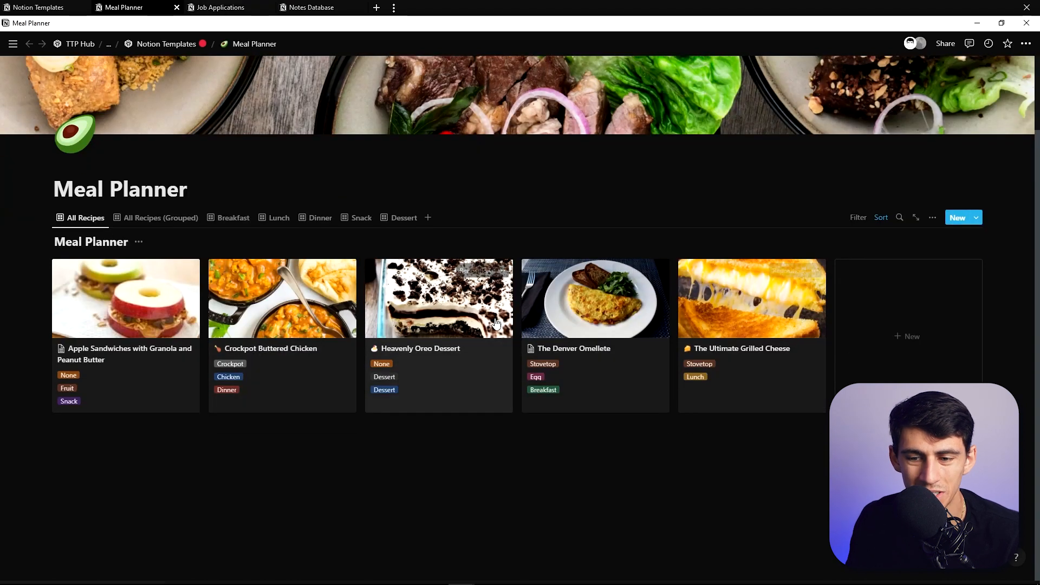
pyautogui.click(310, 7)
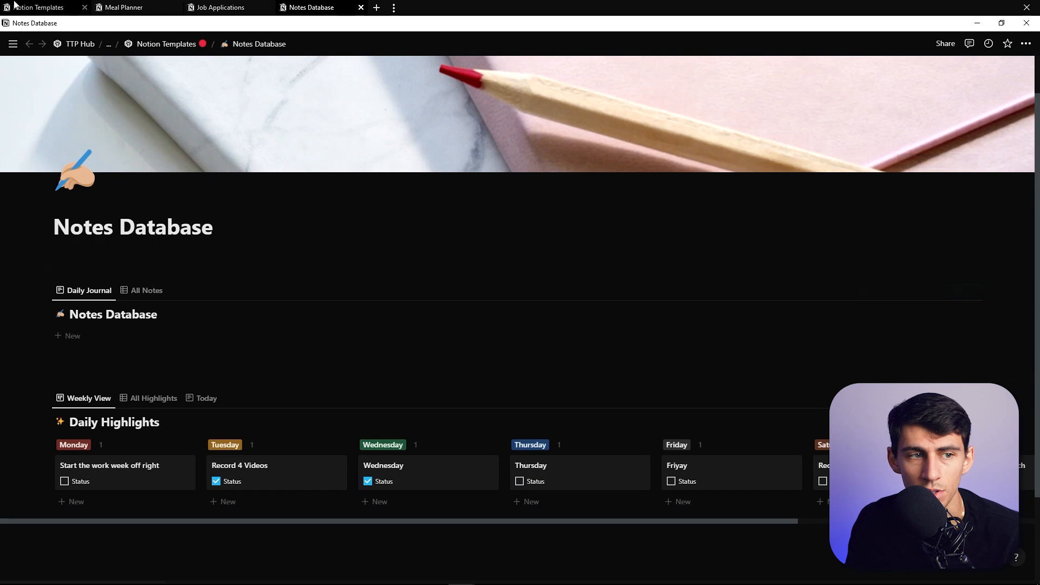
pyautogui.moveTo(37, 7)
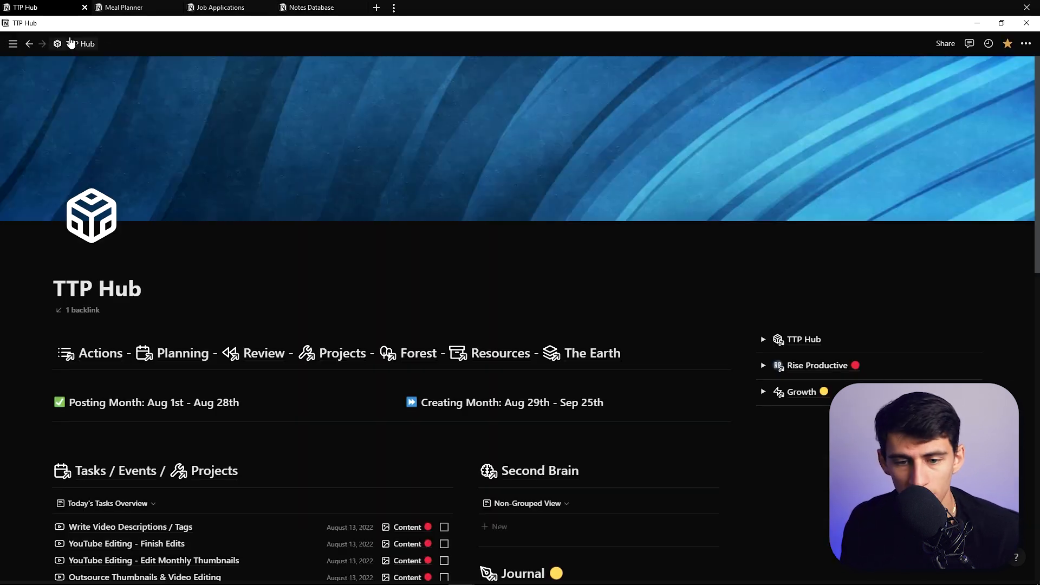
# Open Second Brain, expand Rise Productive, open YouTube and scroll to its Content Calendar
pyautogui.scroll(-3)
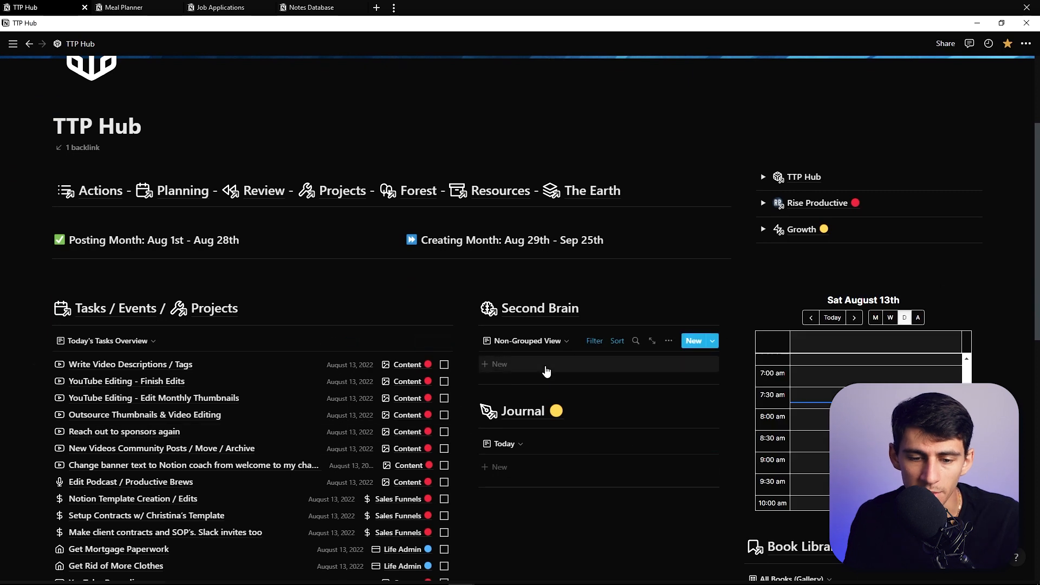
pyautogui.click(538, 307)
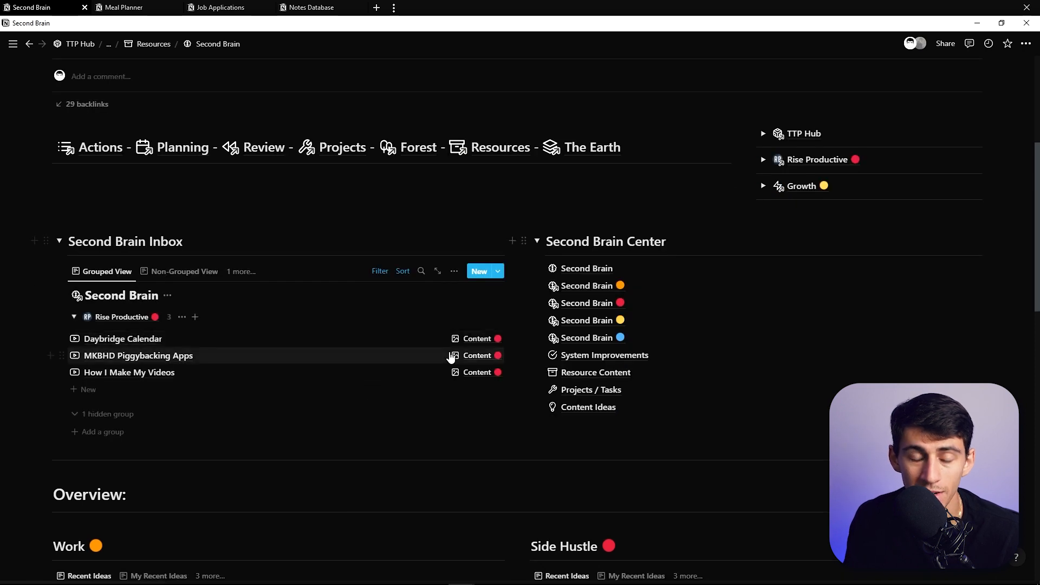
pyautogui.click(763, 159)
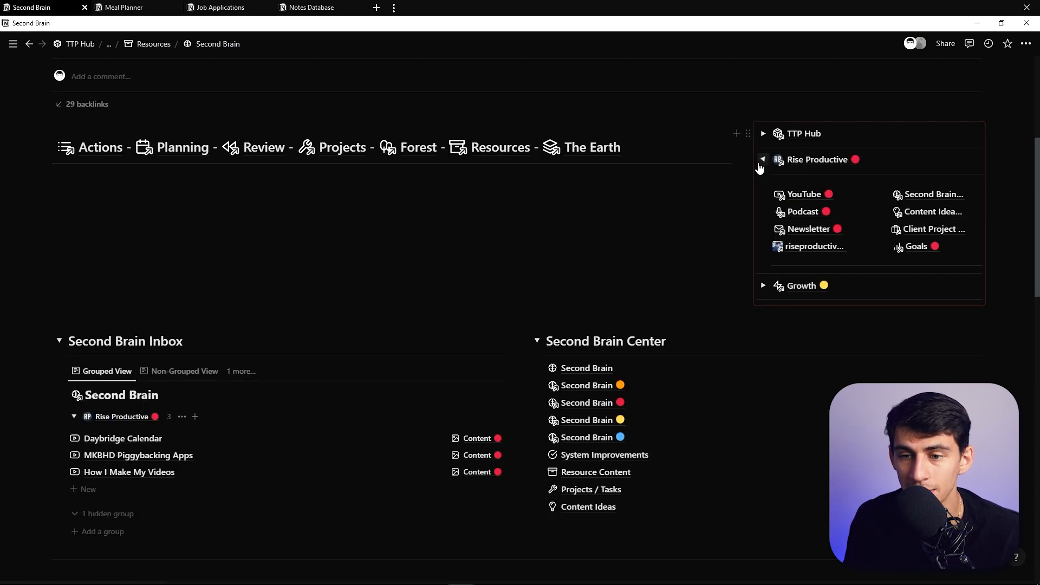
pyautogui.click(804, 194)
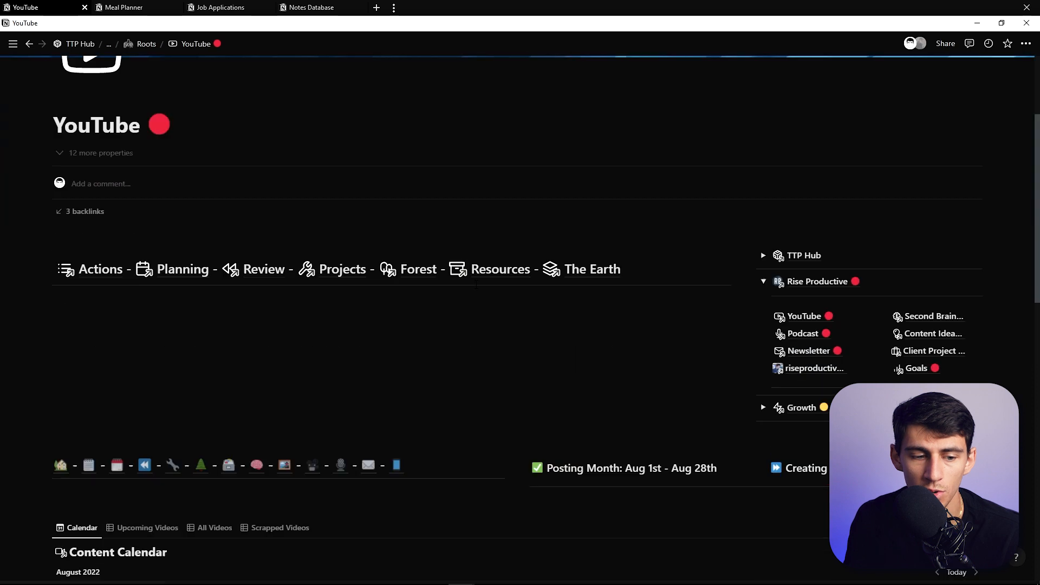
pyautogui.scroll(-3)
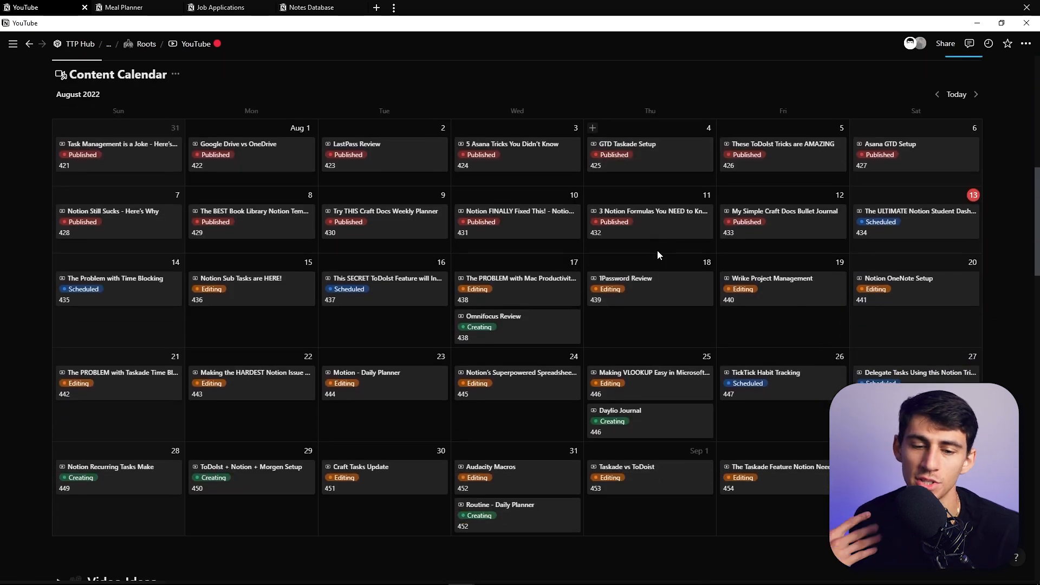